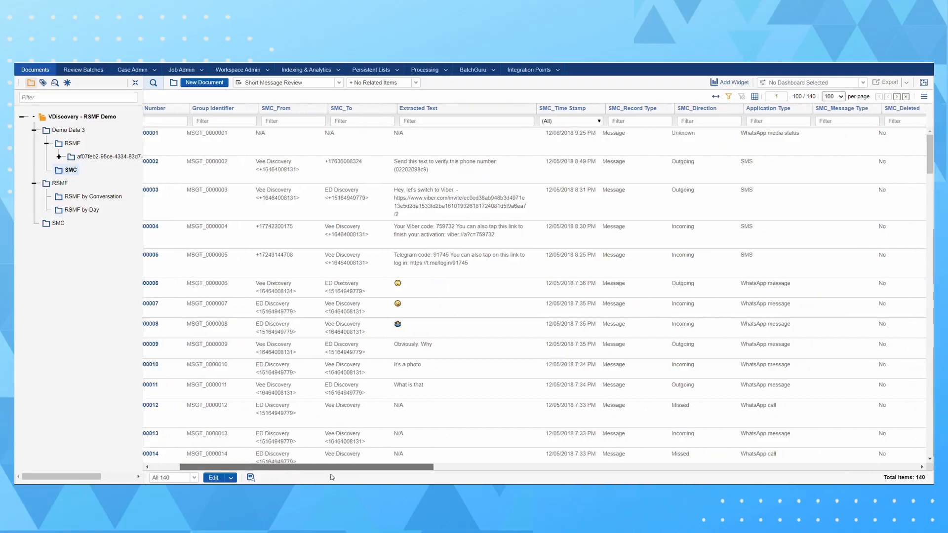
pyautogui.hscroll(3)
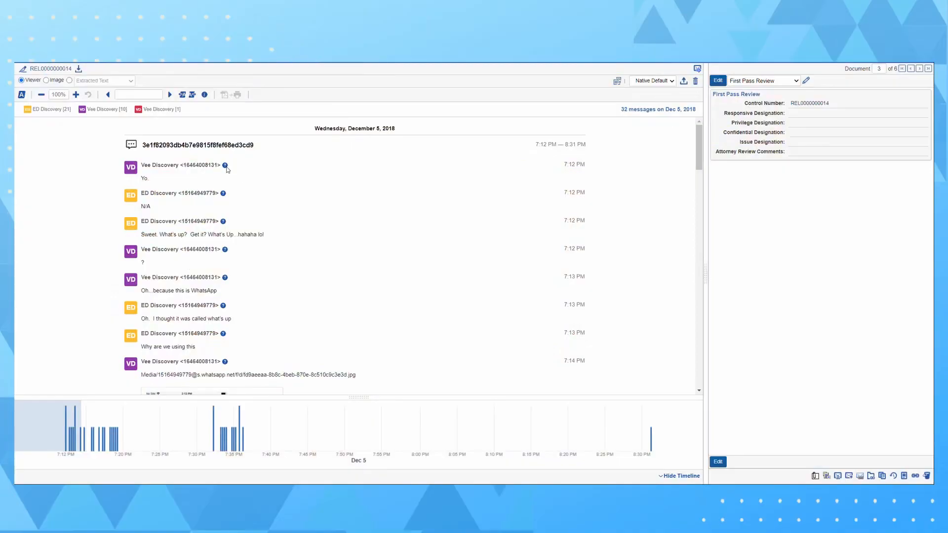
pyautogui.moveTo(224, 194)
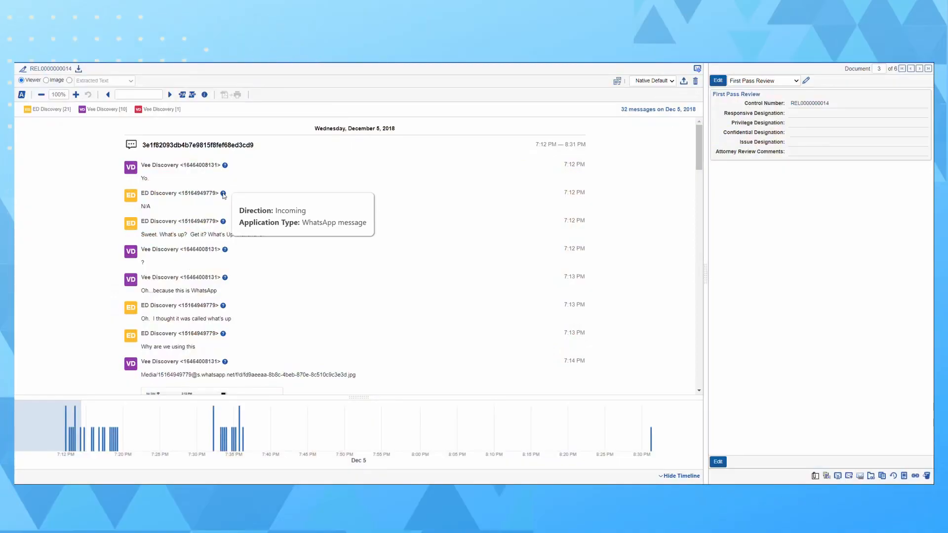